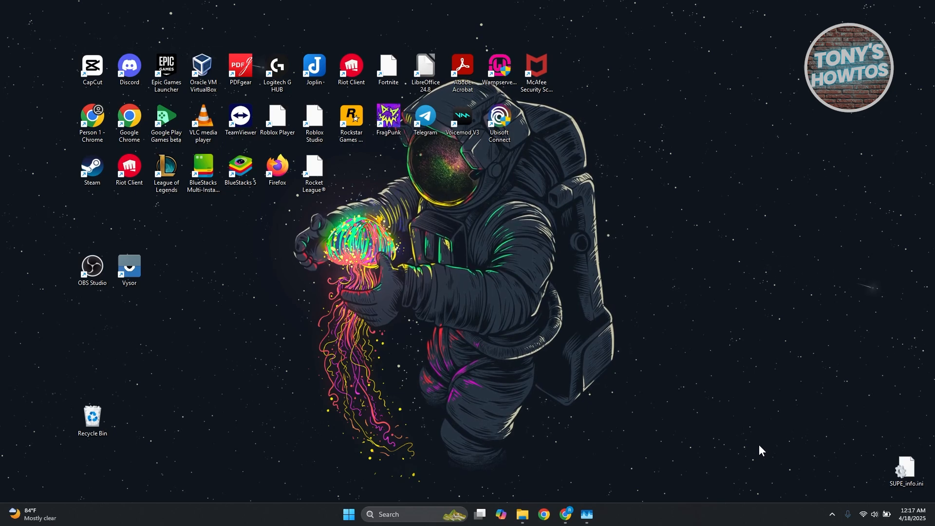
mouse_move(758, 453)
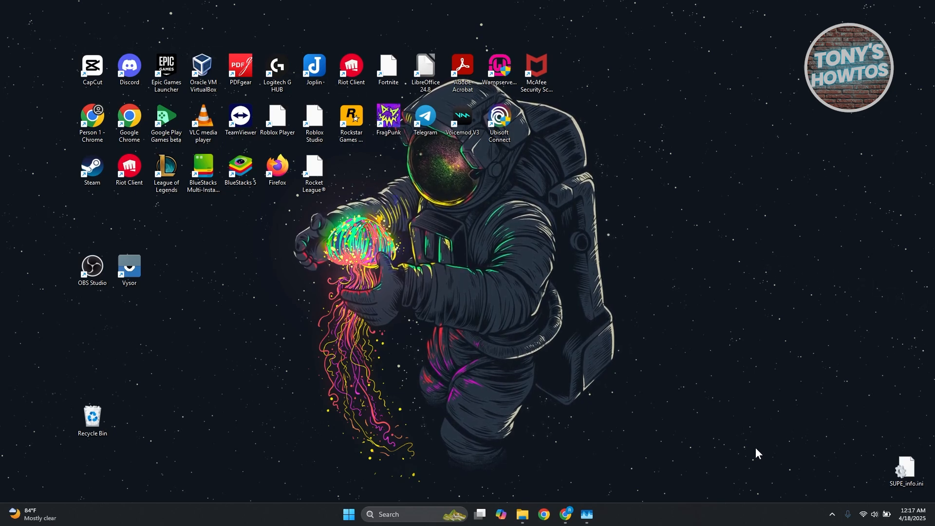
mouse_move(483, 506)
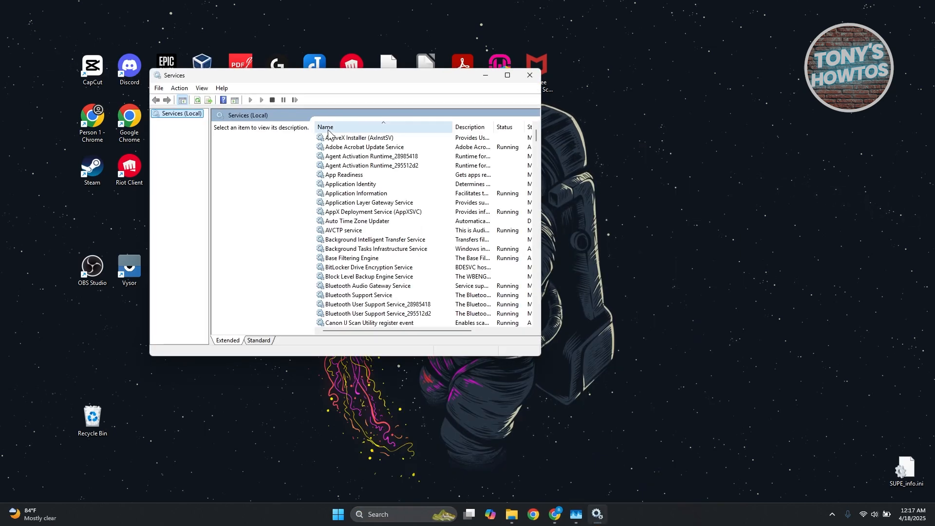
Select the Windows Update service in the list to show its description and Running status
left_click(357, 138)
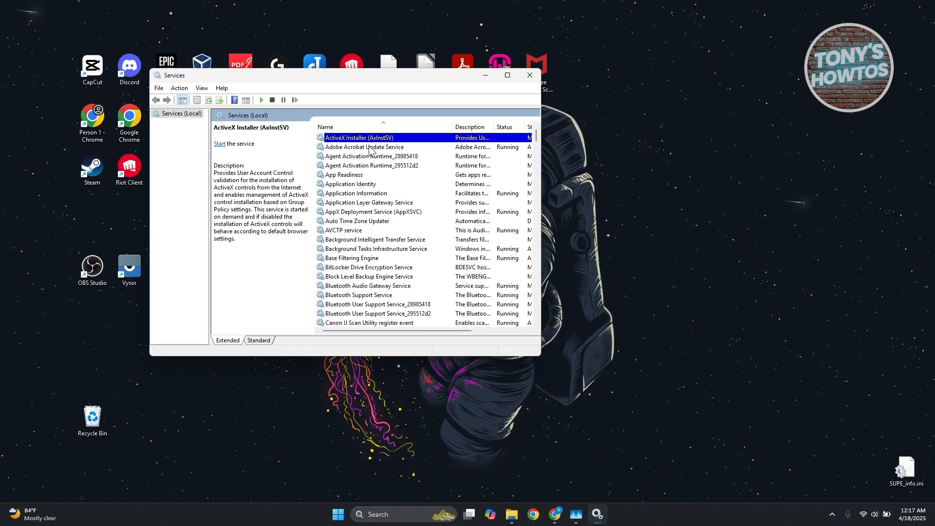
scroll("down", 3)
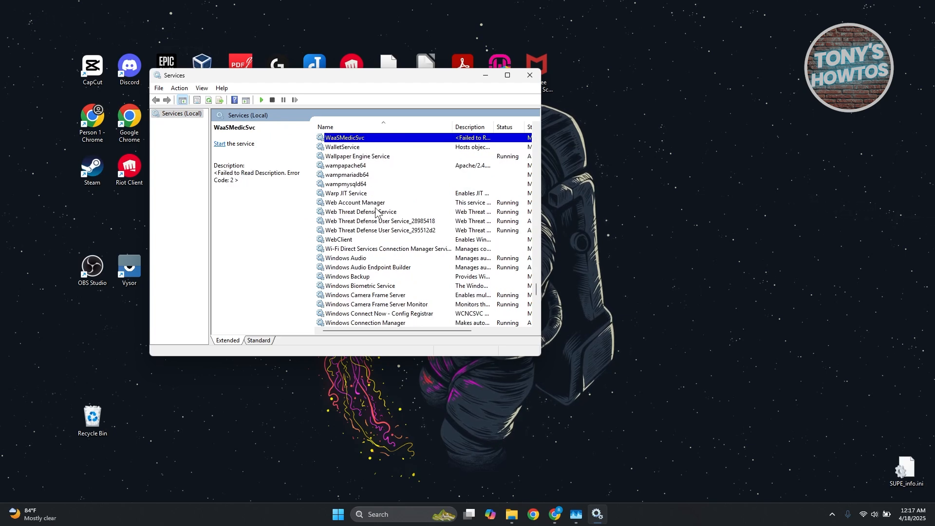
scroll("down", 3)
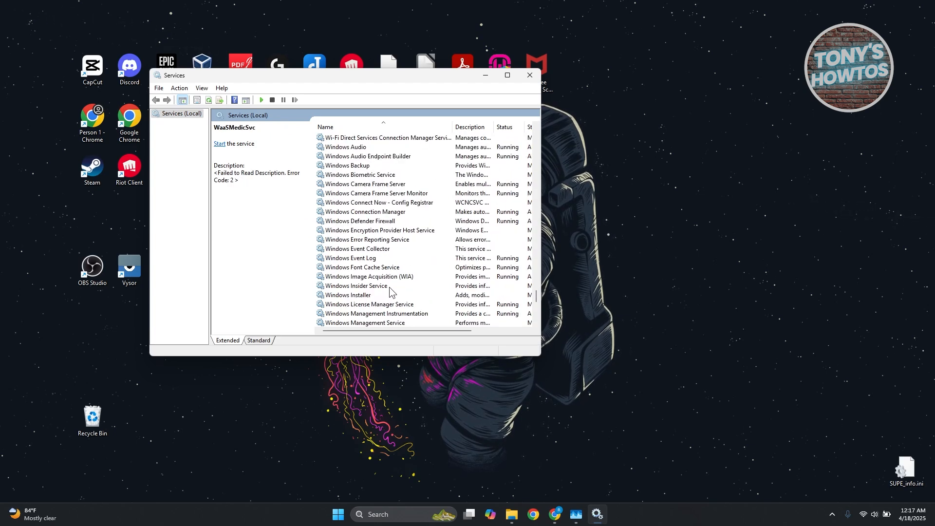
scroll("down", 3)
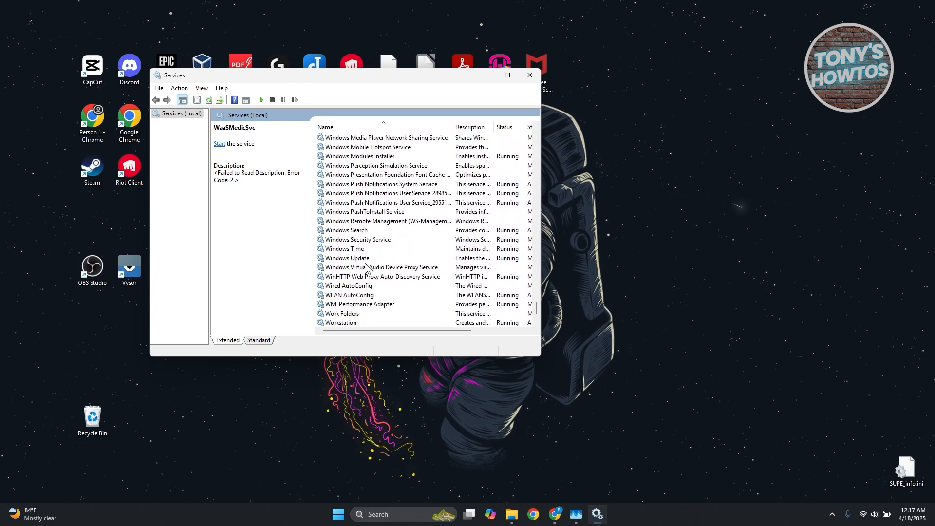
left_click(347, 257)
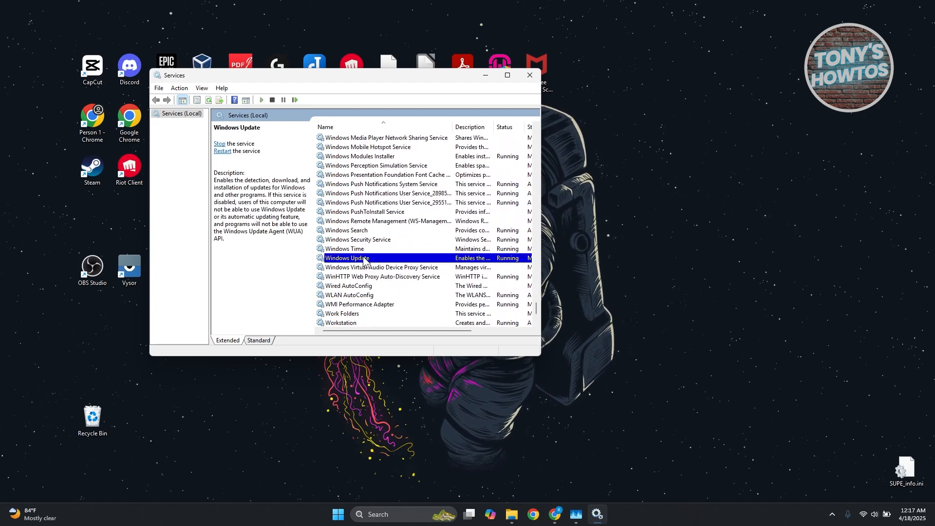
Restart the Windows Update service from its context menu
right_click(346, 257)
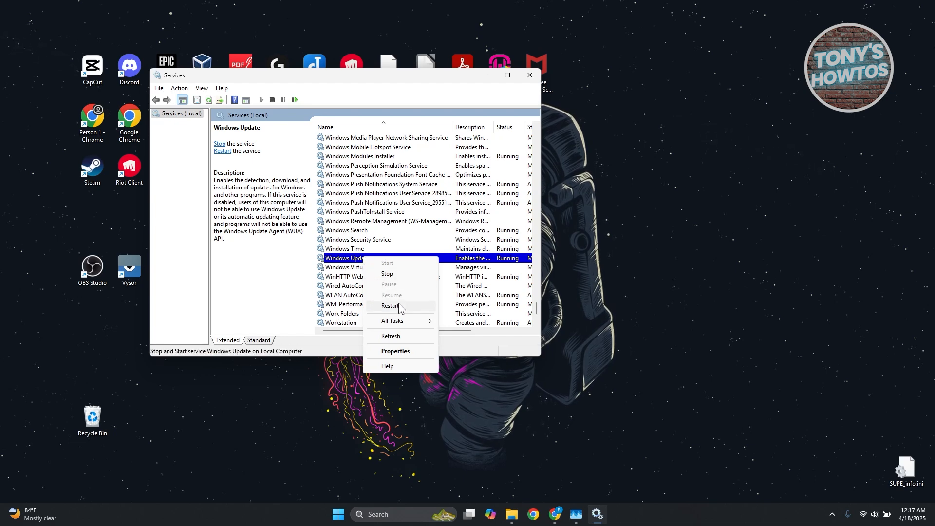
left_click(394, 351)
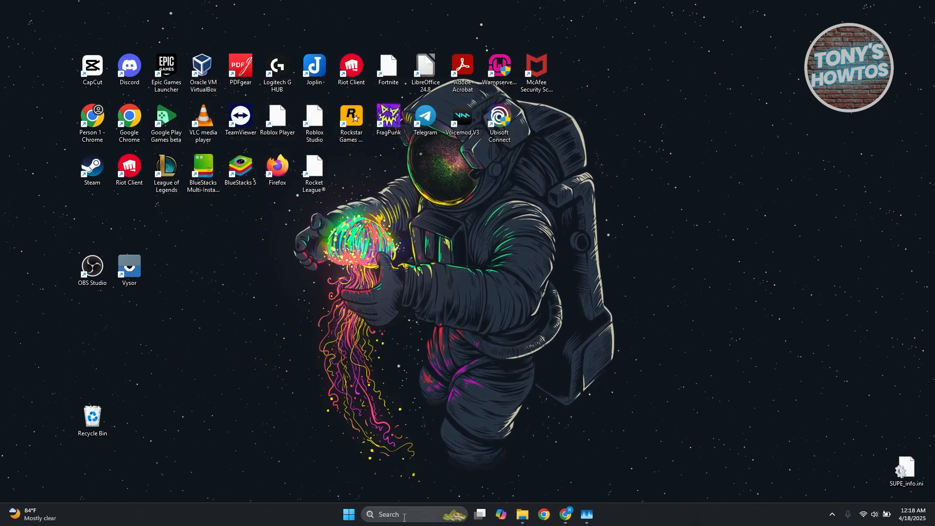
Search 'troubleshoot settings' and open the System Troubleshoot page in Settings
type("trouble")
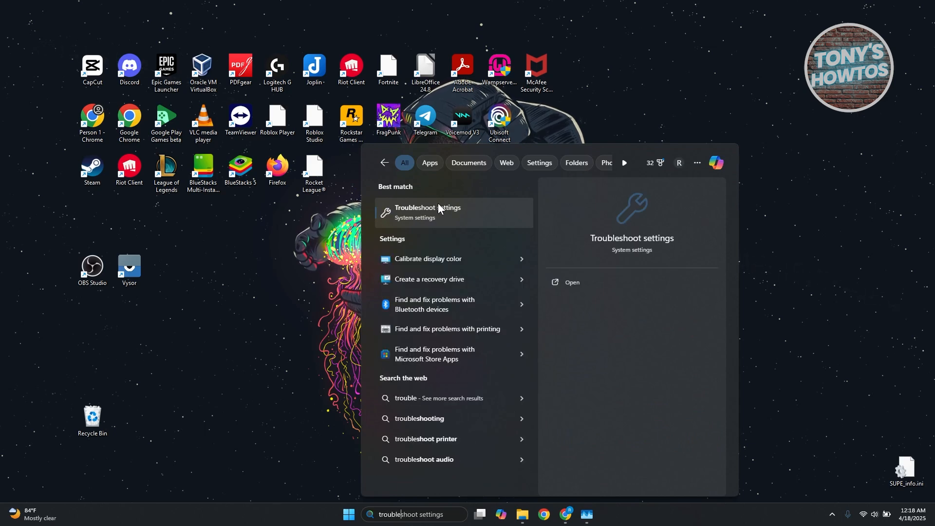
left_click(427, 211)
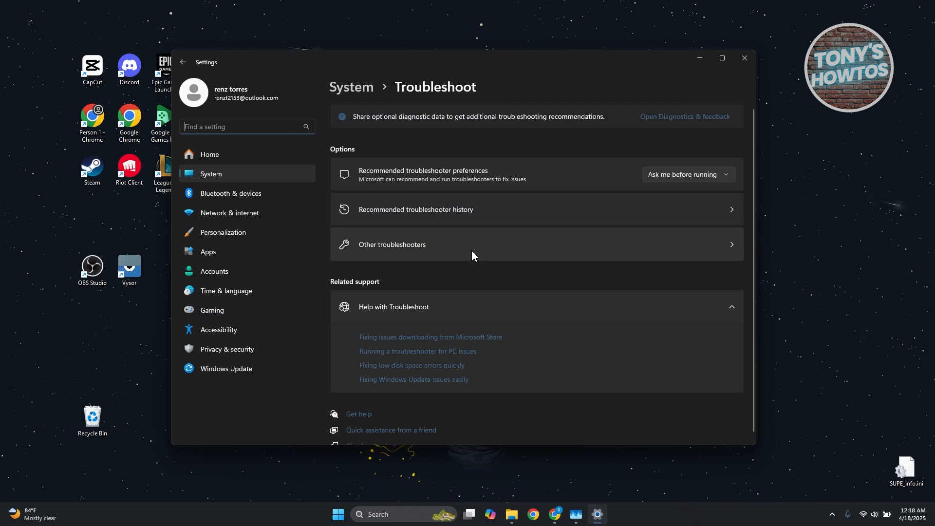
Open Other troubleshooters, listing the Windows Update troubleshooter with its Run option
left_click(392, 245)
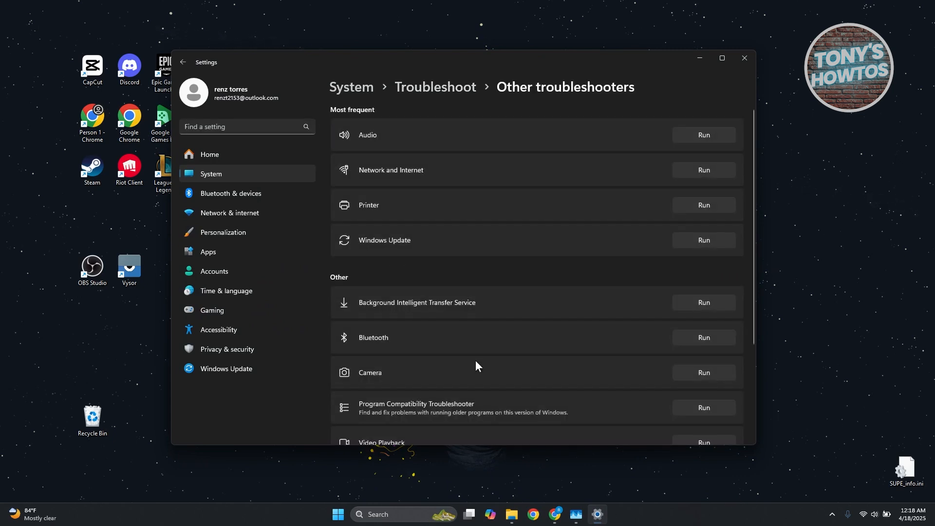
mouse_move(692, 245)
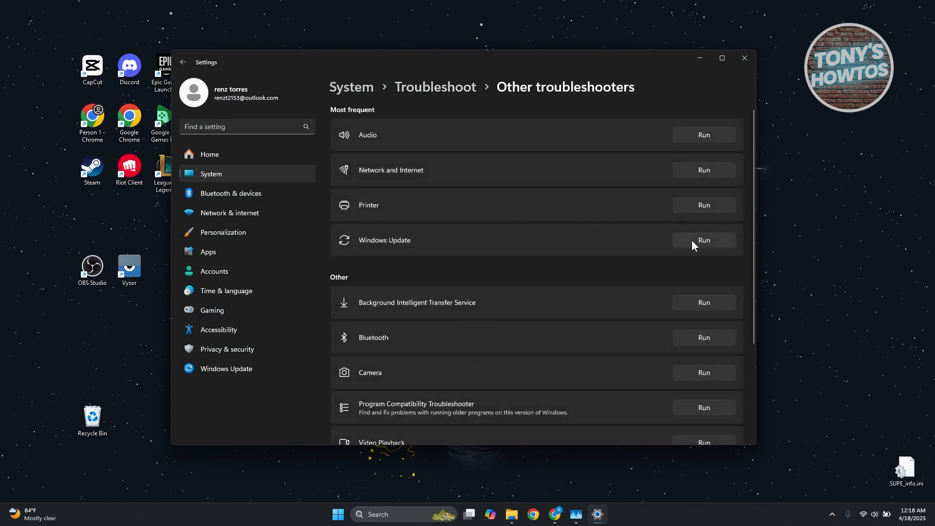
mouse_move(532, 265)
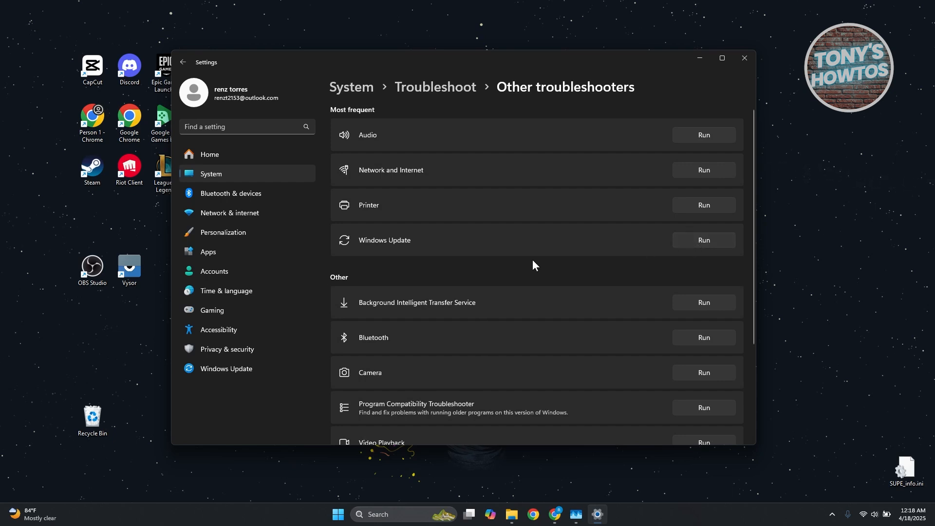